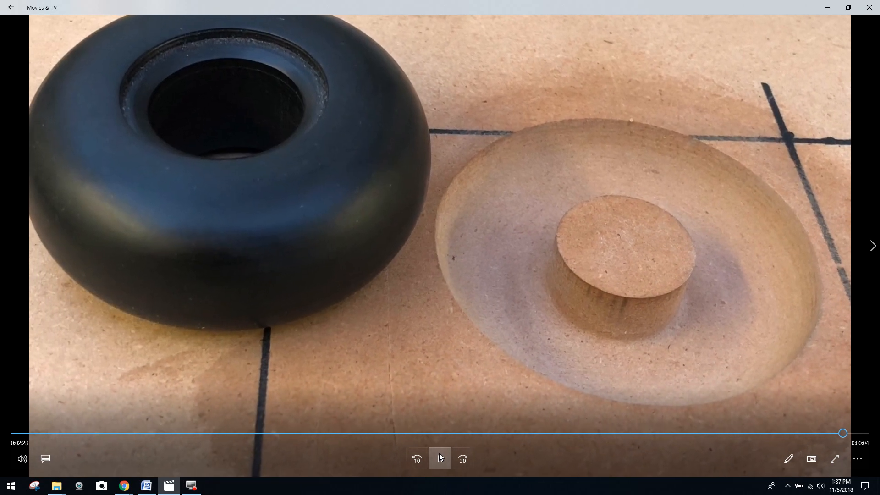
- Pause the black-wheel routing clip at 2:25, just before it ends
click(440, 459)
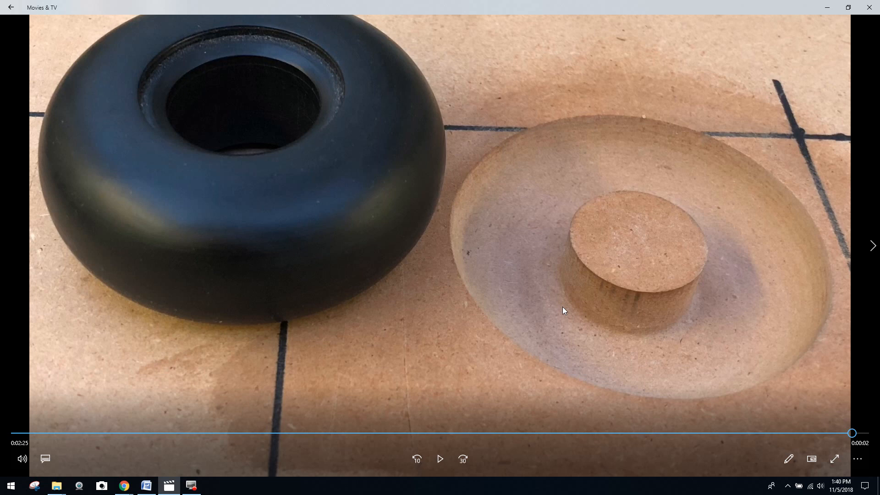
click(123, 485)
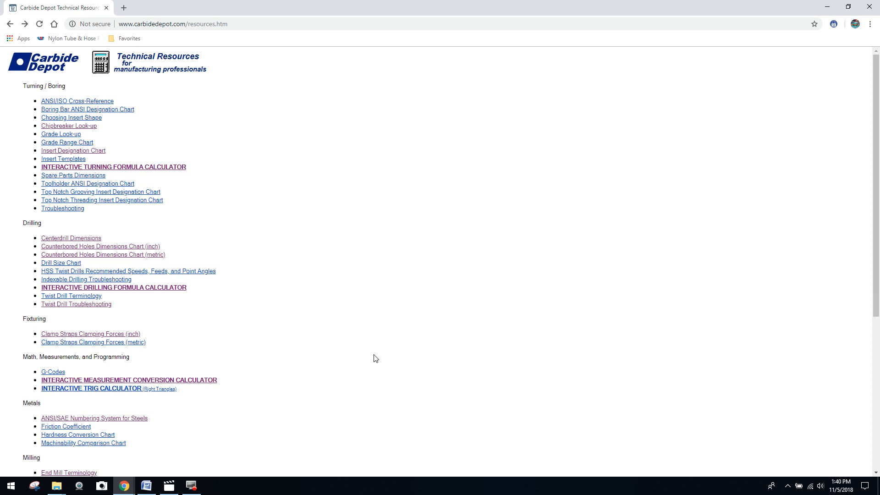
mouse_move(410, 279)
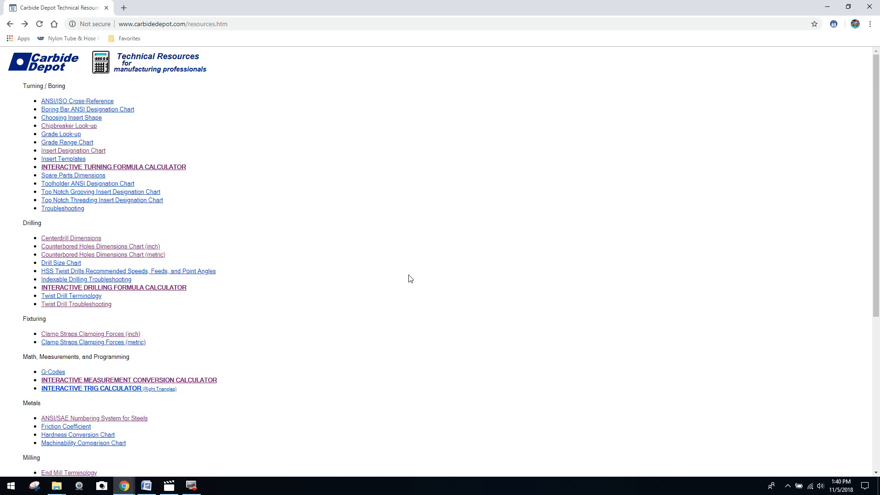
mouse_move(404, 279)
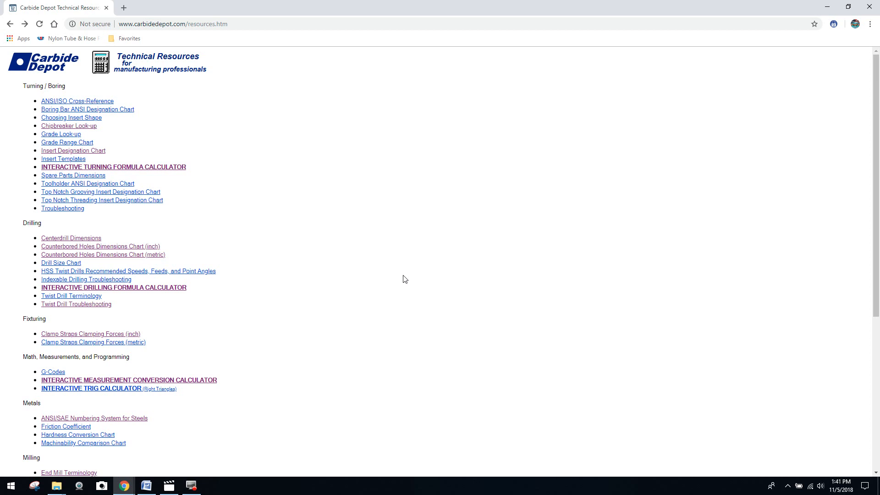
mouse_move(275, 231)
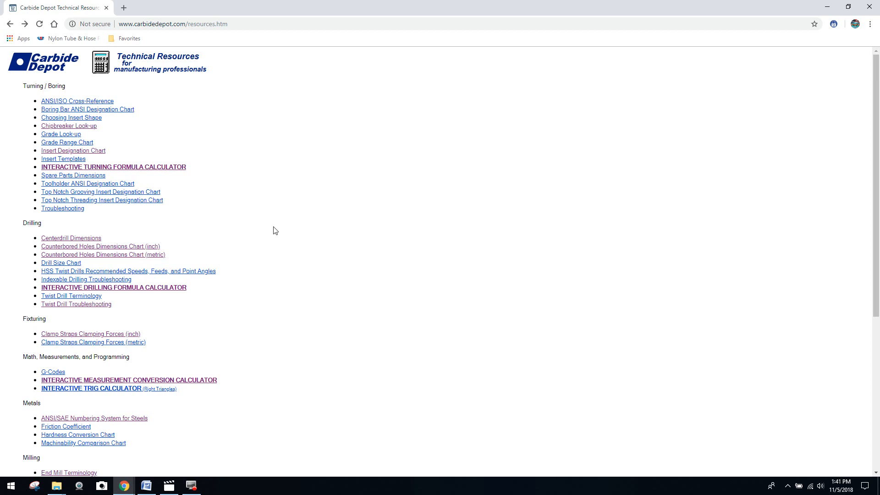
mouse_move(178, 93)
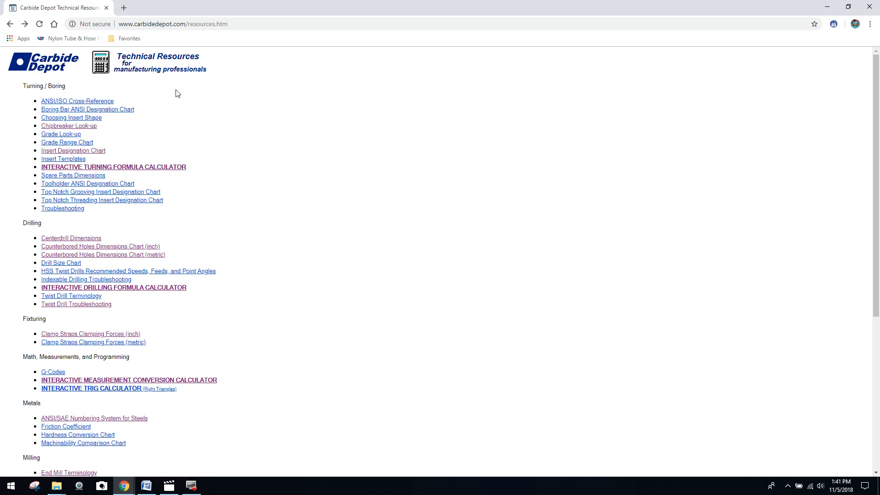
mouse_move(152, 35)
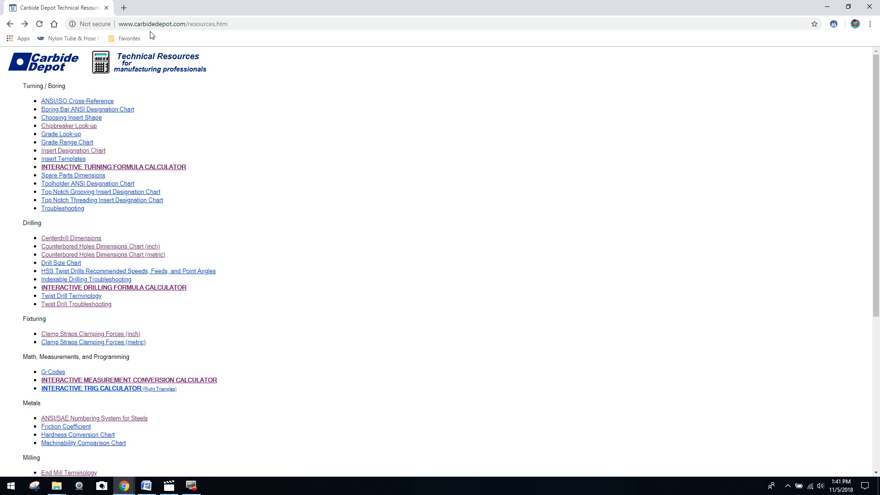
mouse_move(195, 37)
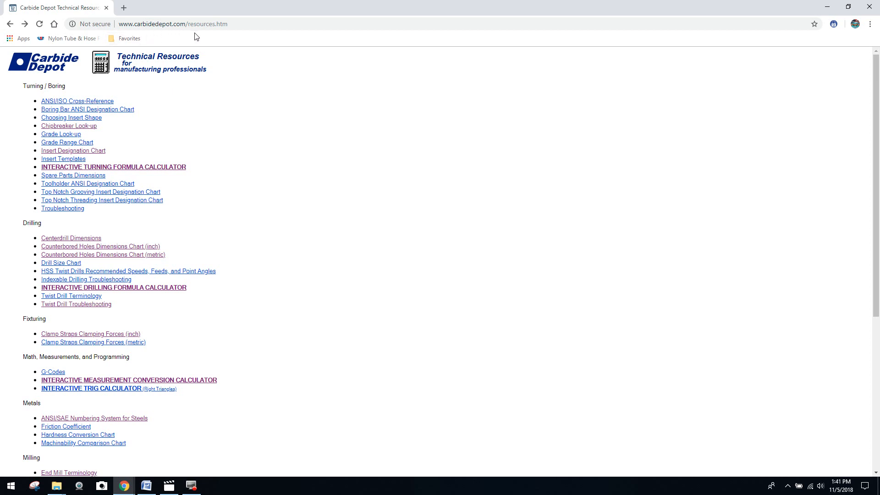
mouse_move(220, 35)
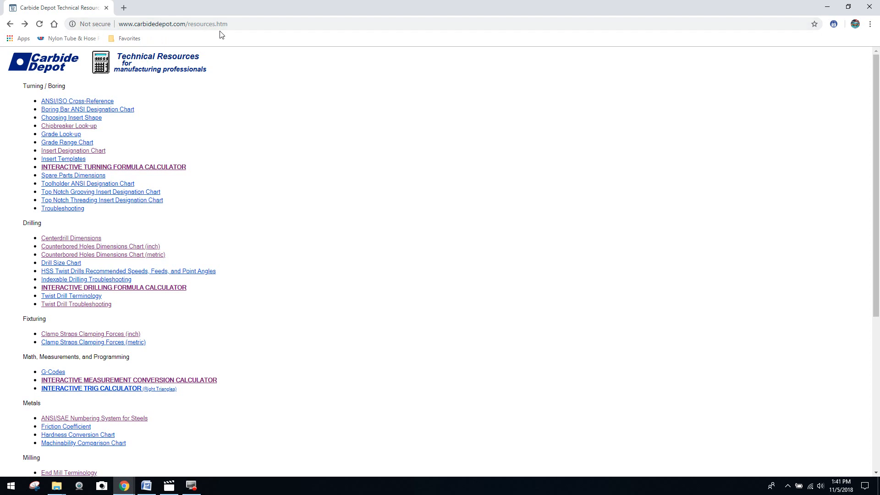
mouse_move(228, 144)
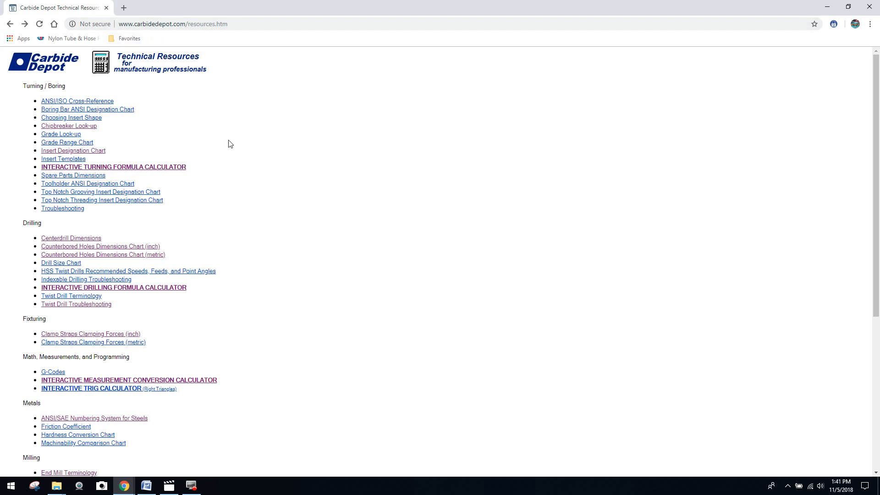
mouse_move(235, 141)
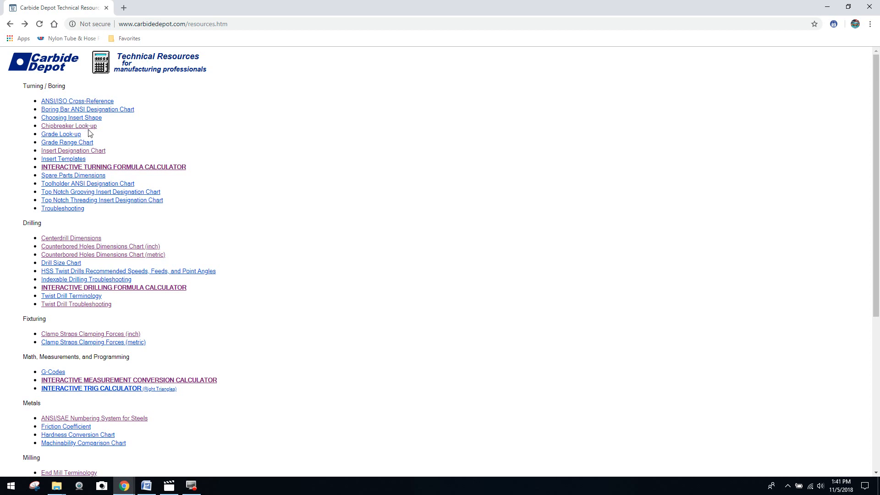
mouse_move(88, 115)
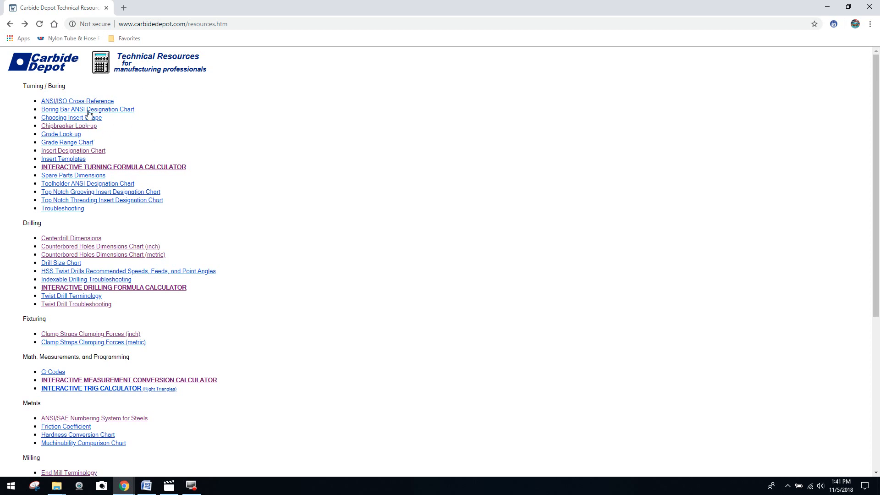
mouse_move(228, 156)
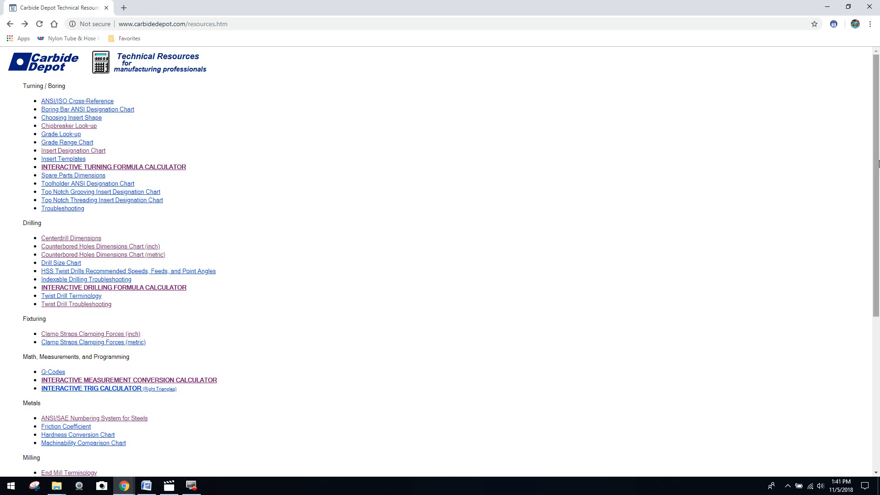
- Scroll down to the Milling, Tapping, Troubleshooting and Wood Turning sections
scroll(down, 3)
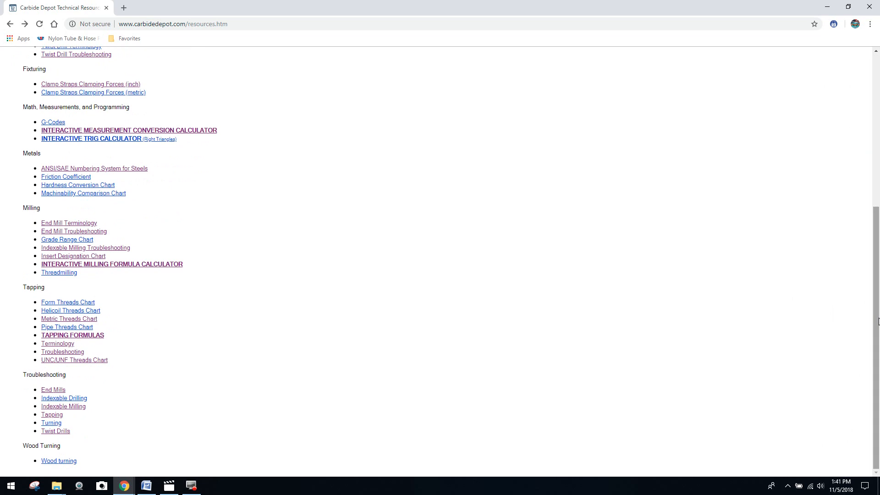
mouse_move(55, 383)
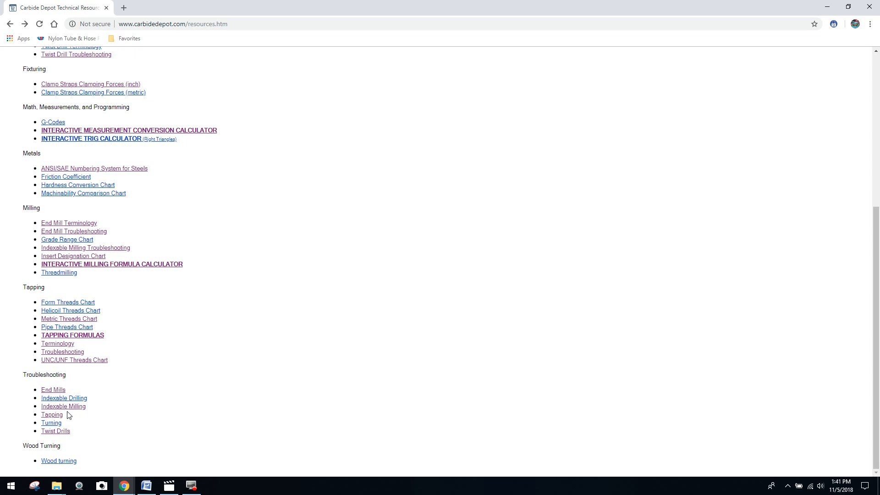
mouse_move(59, 398)
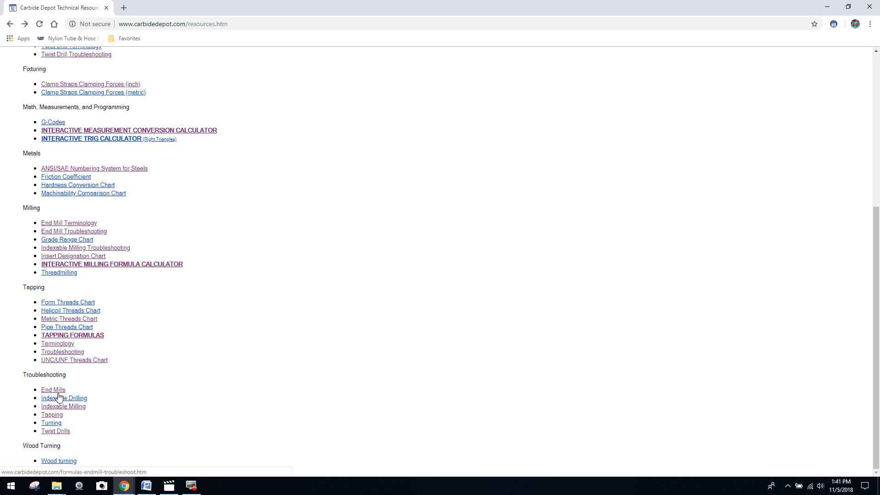
- Open the End Mills guide under Troubleshooting
click(53, 390)
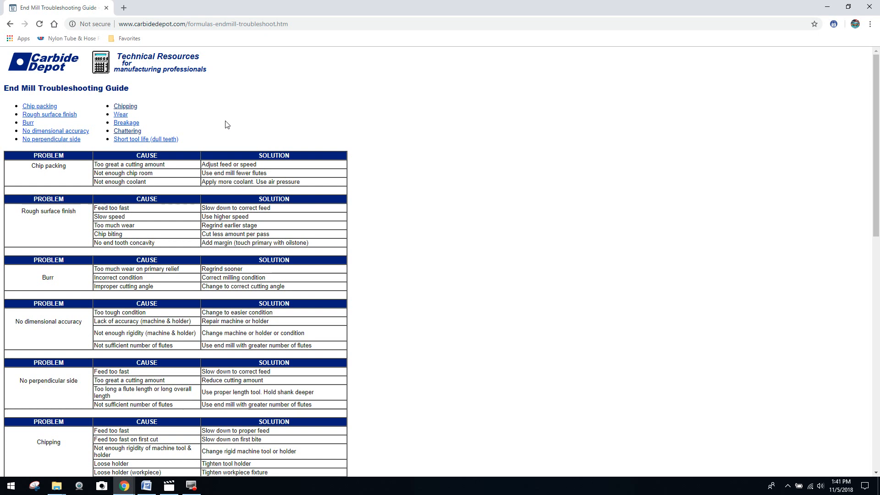
mouse_move(156, 109)
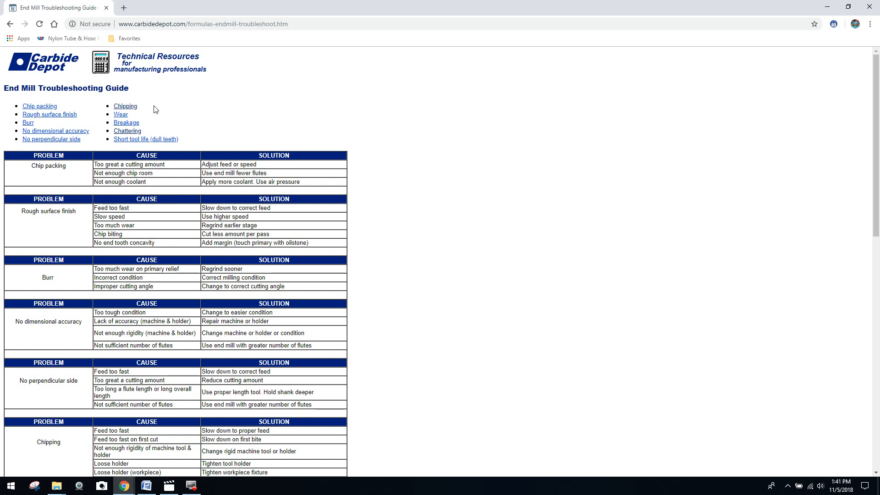
mouse_move(177, 177)
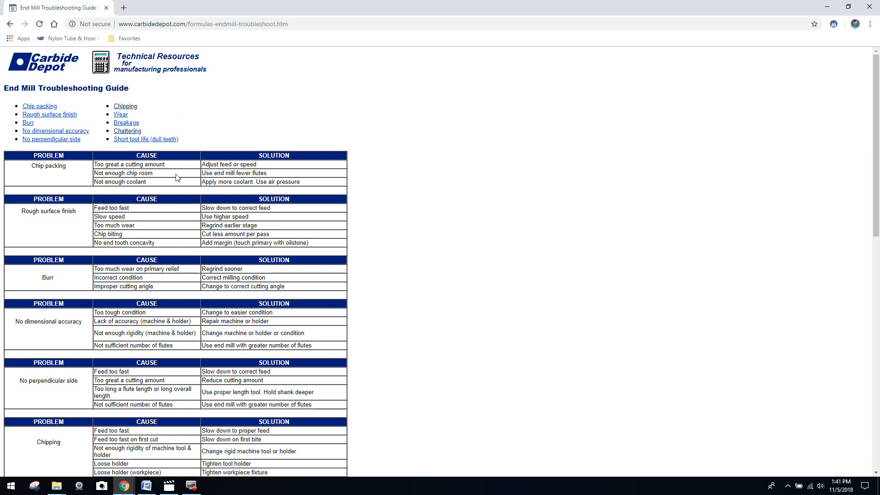
mouse_move(260, 172)
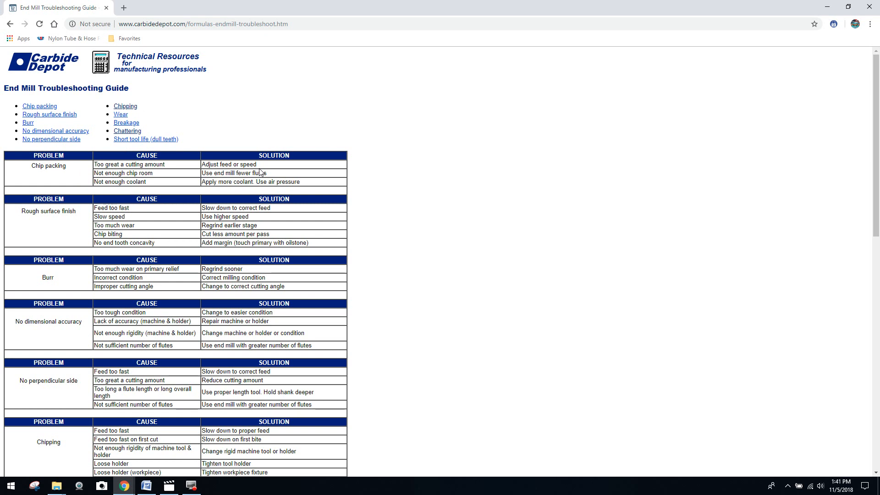
mouse_move(63, 176)
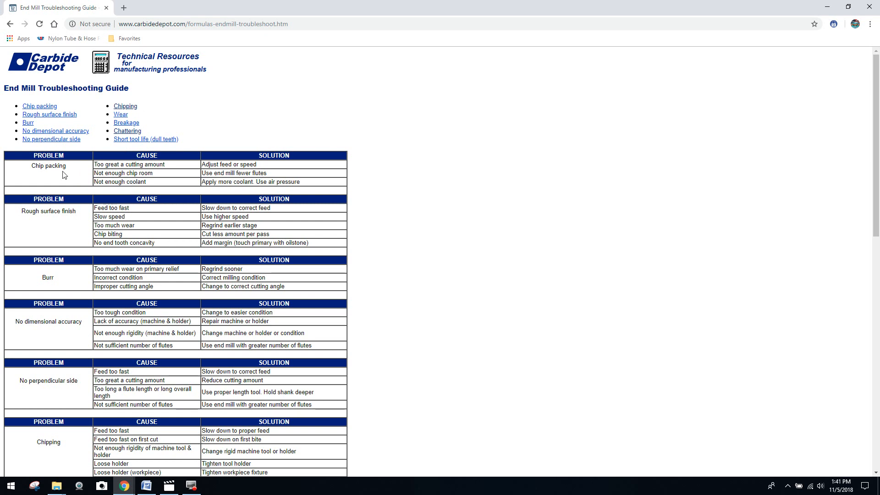
mouse_move(132, 173)
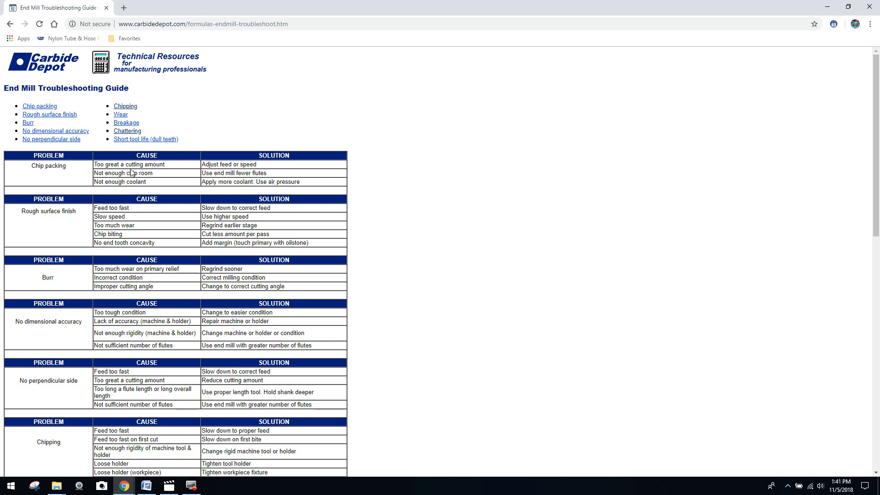
mouse_move(223, 182)
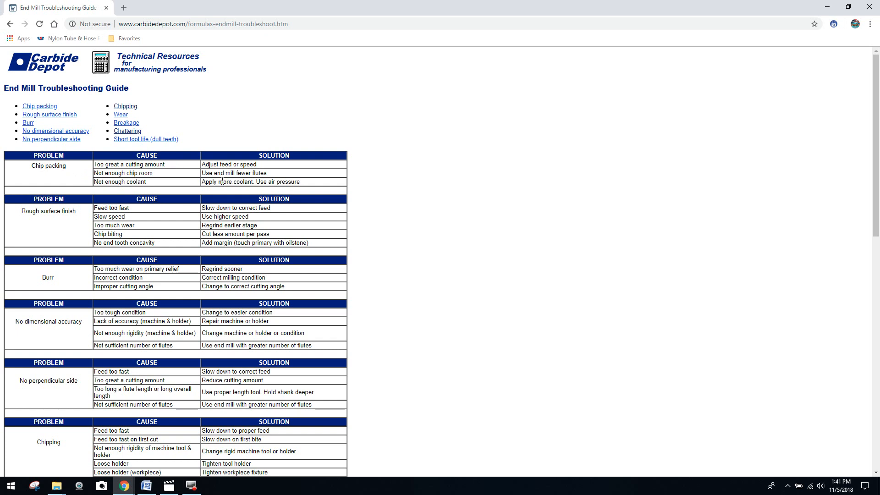
mouse_move(452, 168)
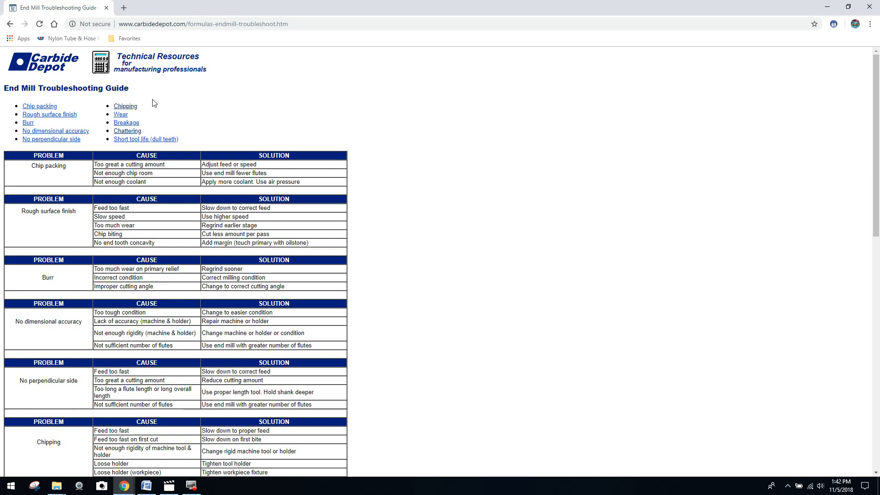
mouse_move(138, 130)
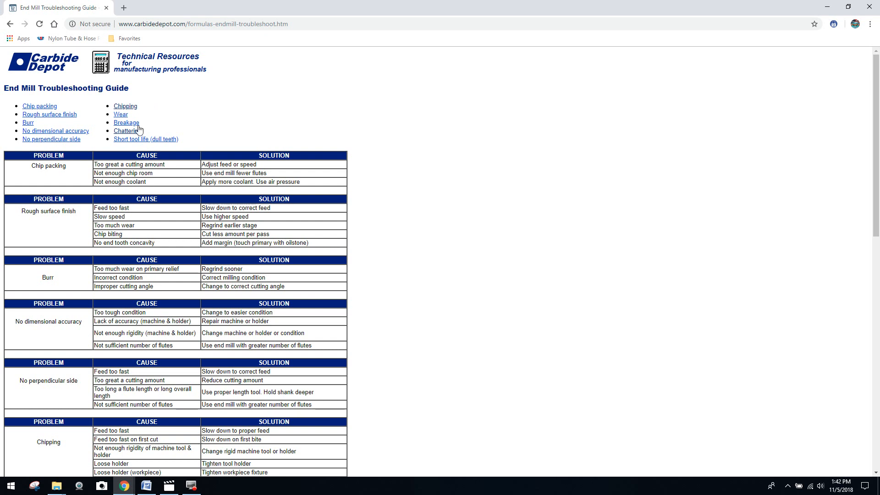
- Jump to the Chattering table, then scroll back up to the problem index
click(126, 131)
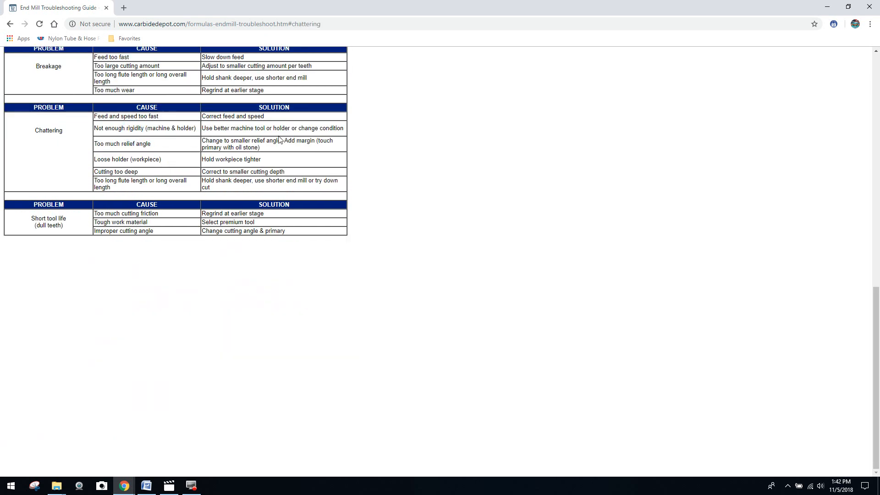
mouse_move(41, 163)
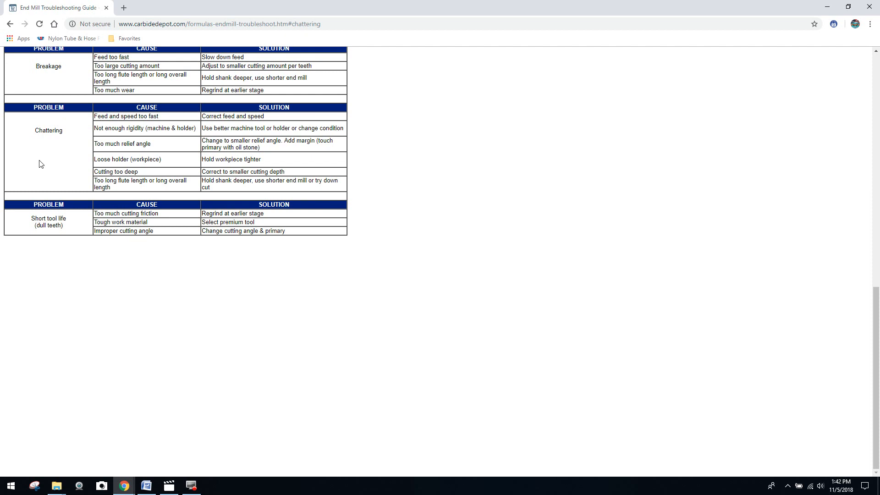
mouse_move(163, 122)
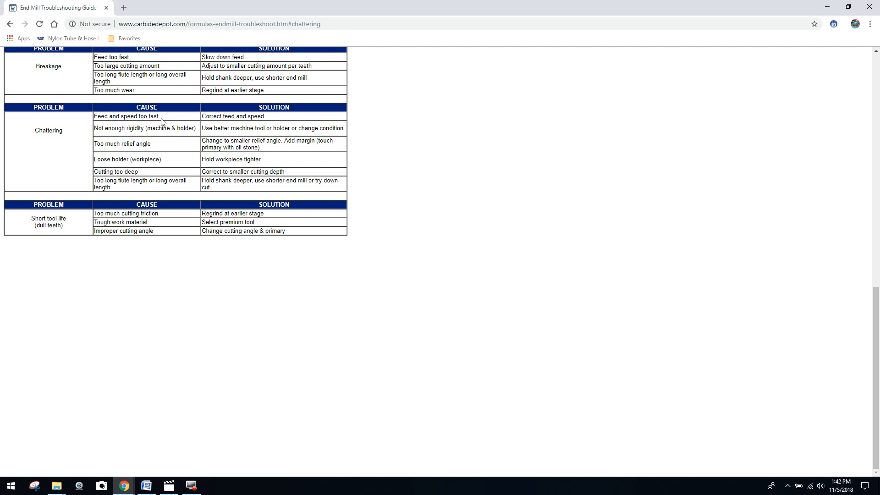
mouse_move(225, 124)
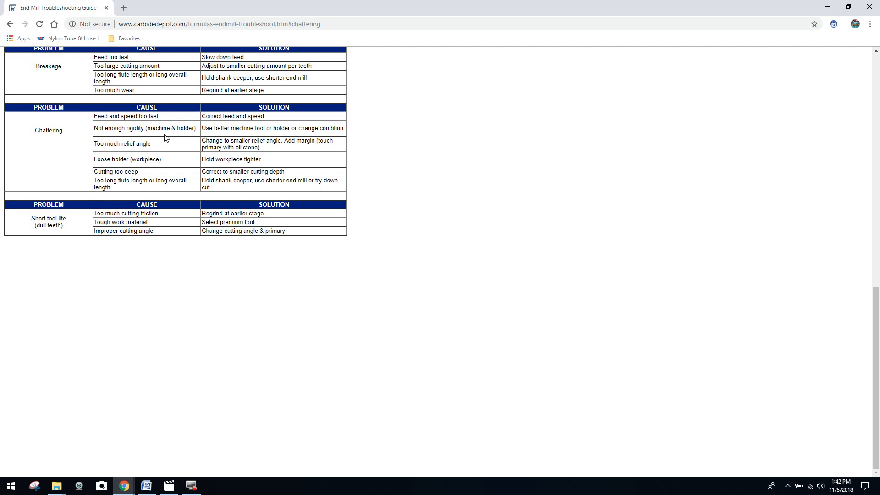
mouse_move(299, 137)
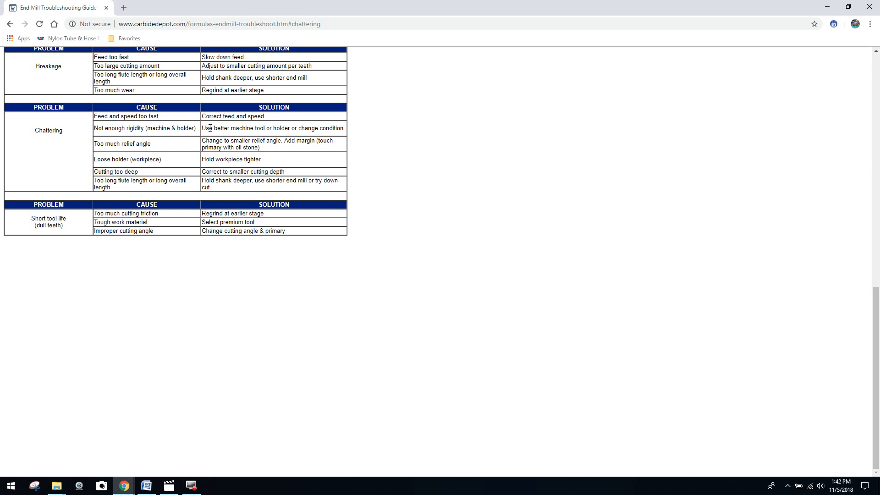
mouse_move(355, 132)
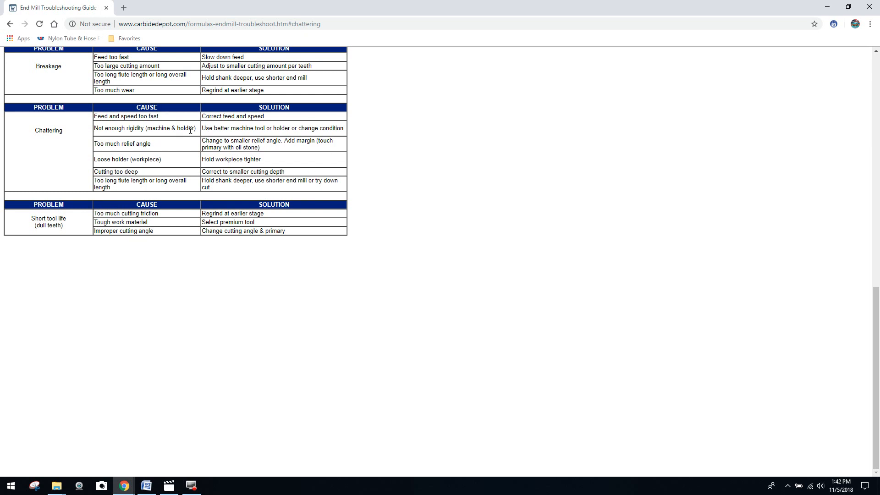
mouse_move(469, 143)
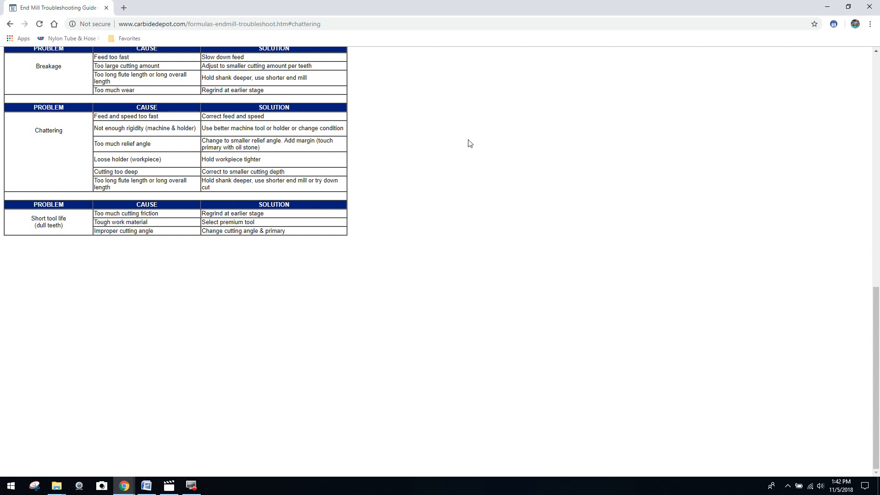
mouse_move(678, 203)
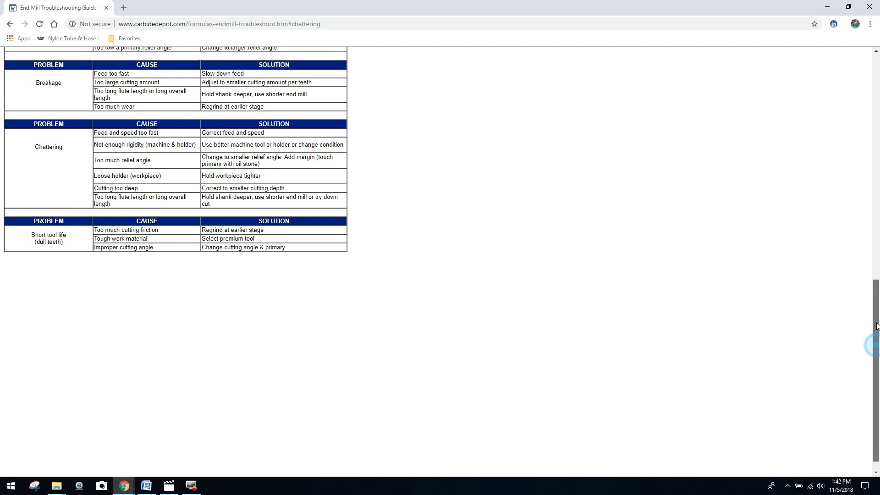
scroll(up, 3)
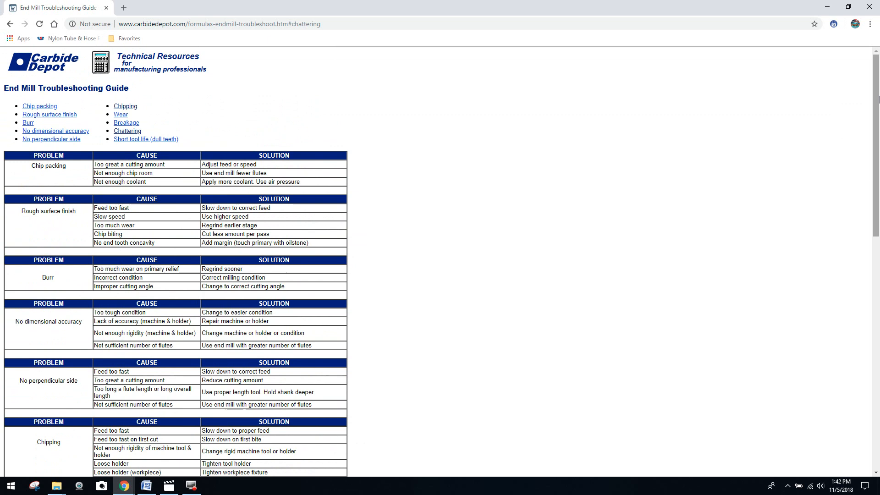
mouse_move(582, 160)
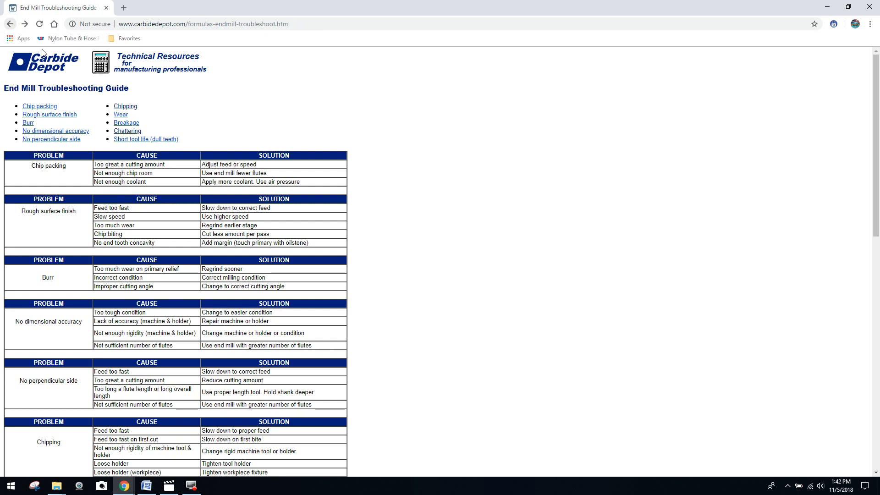
mouse_move(72, 93)
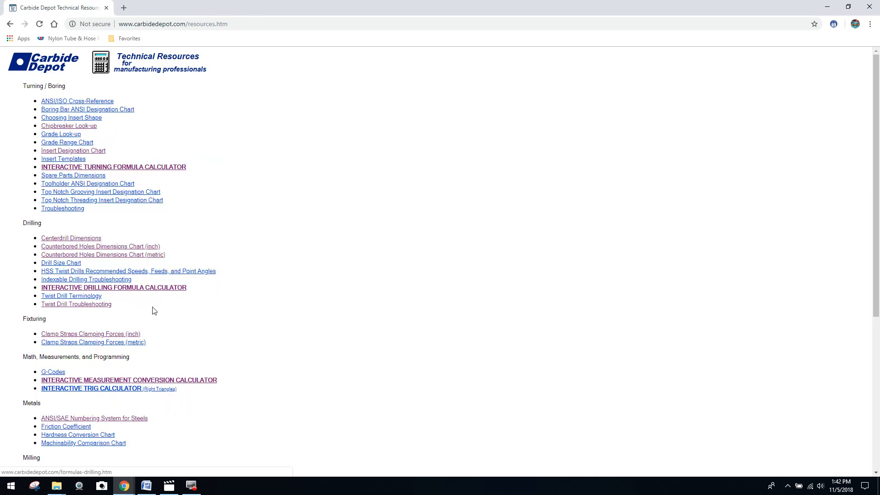
- Open the Indexable Drilling Troubleshooting Guide, then go back to Technical Resources
scroll(down, 3)
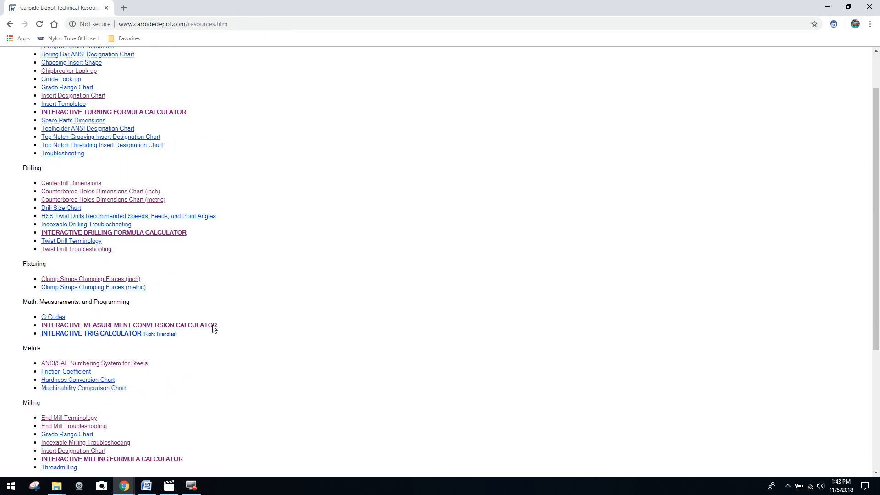
scroll(down, 3)
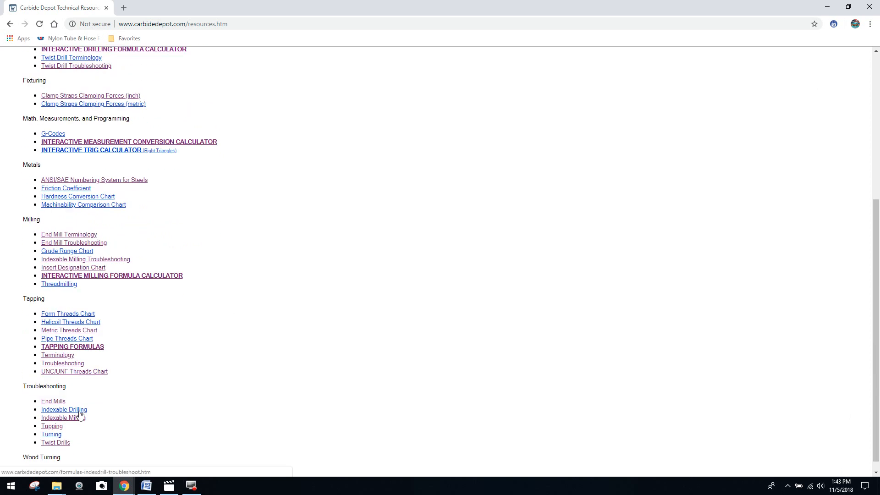
click(63, 410)
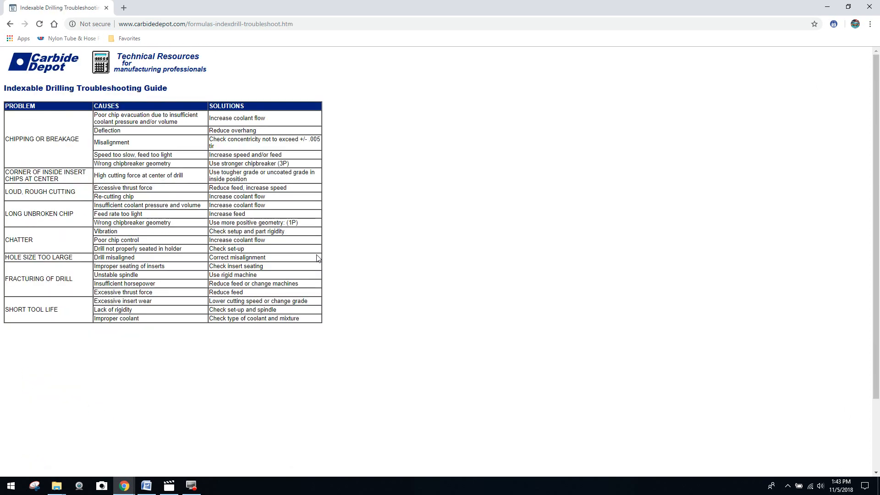
mouse_move(70, 155)
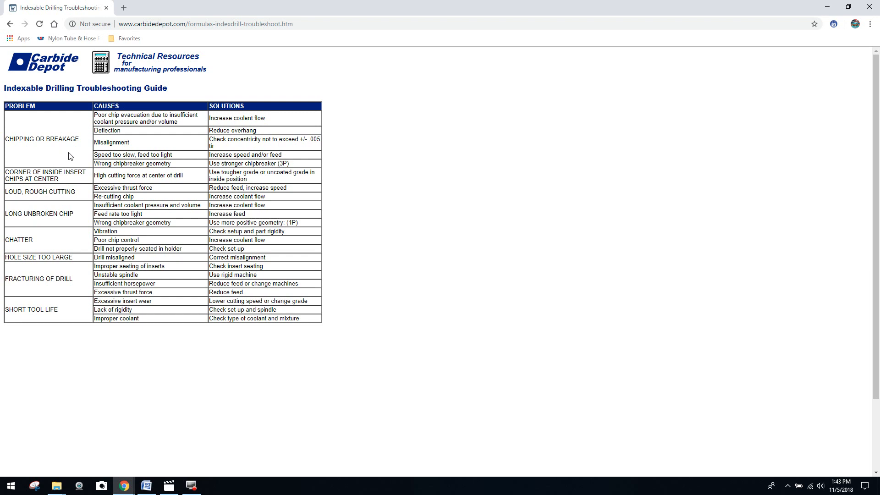
mouse_move(122, 145)
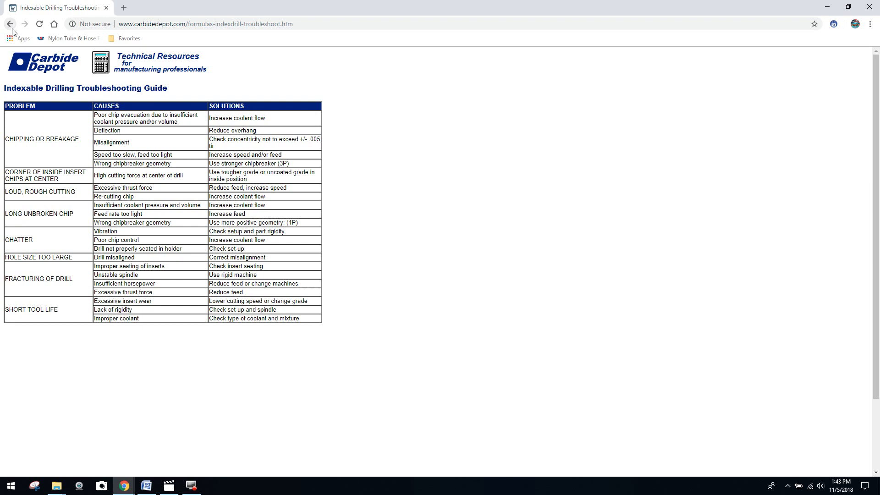
click(10, 24)
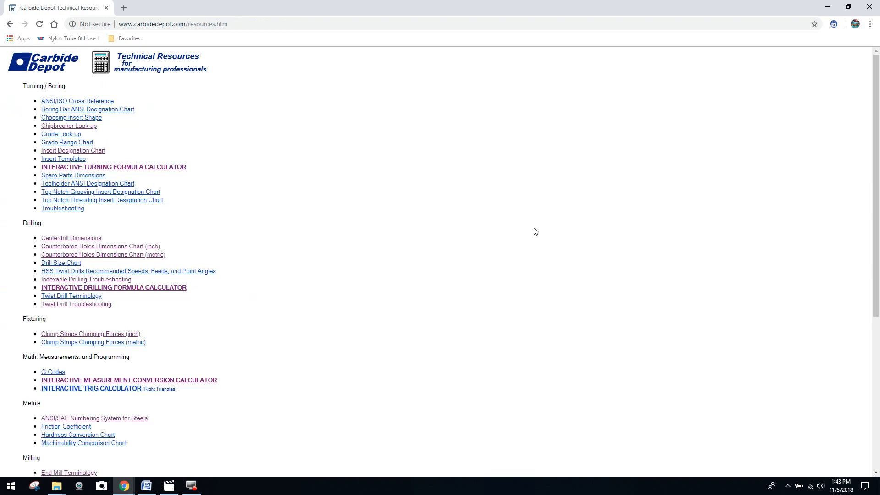
mouse_move(93, 234)
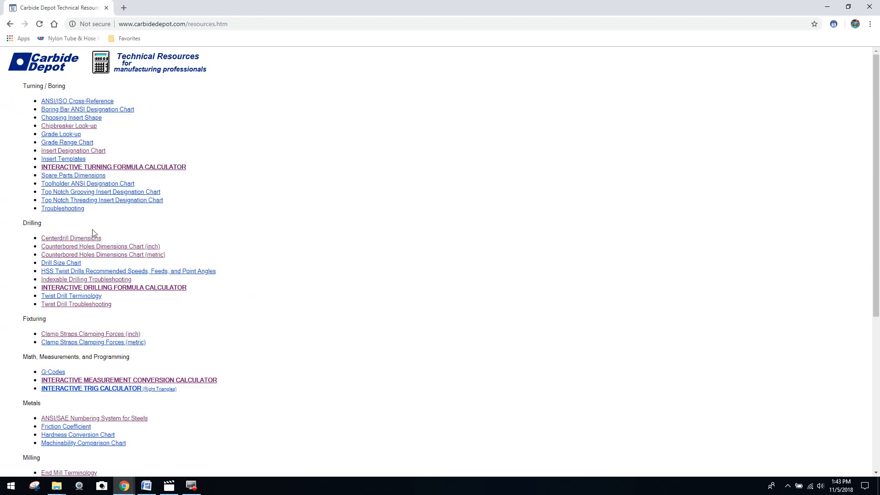
mouse_move(71, 237)
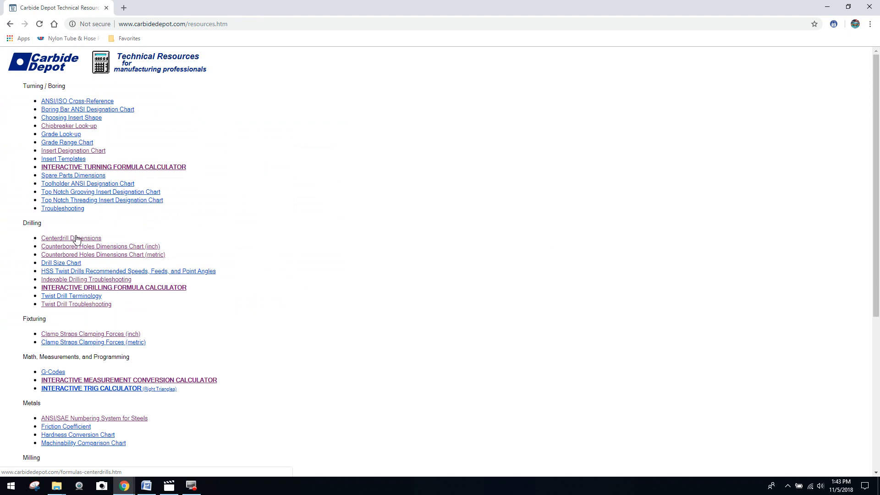
mouse_move(63, 262)
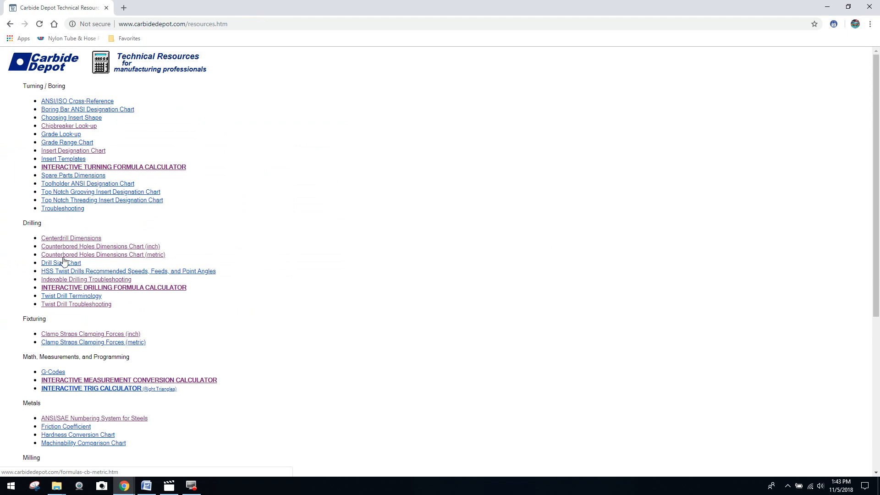
mouse_move(77, 262)
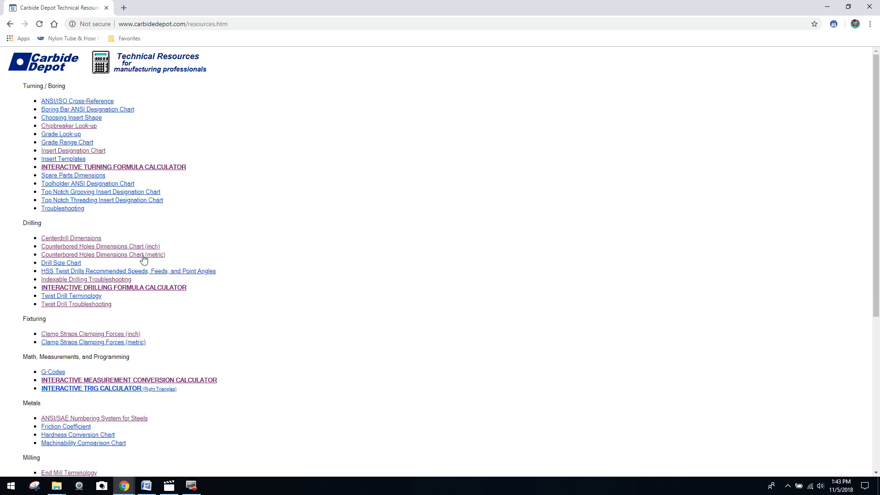
mouse_move(84, 330)
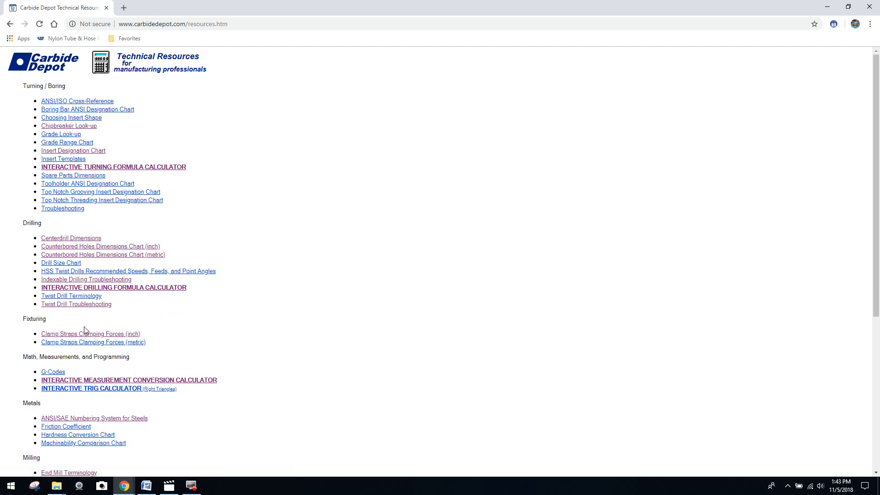
mouse_move(82, 354)
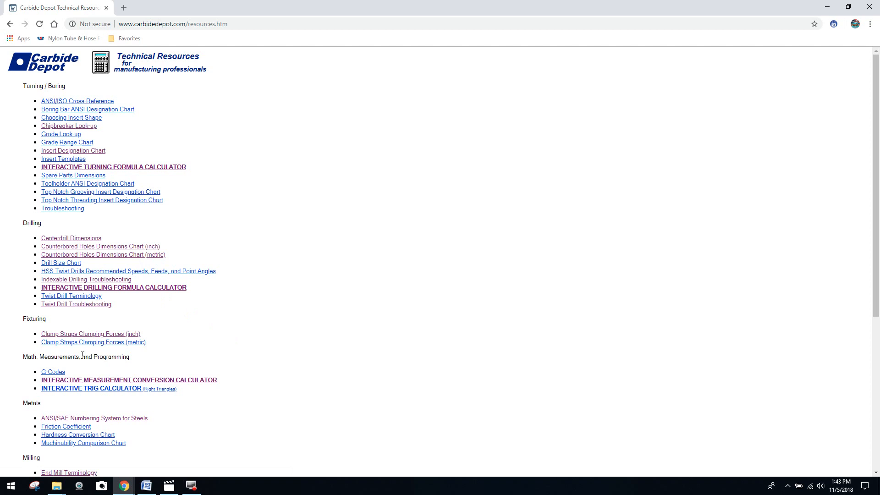
mouse_move(122, 382)
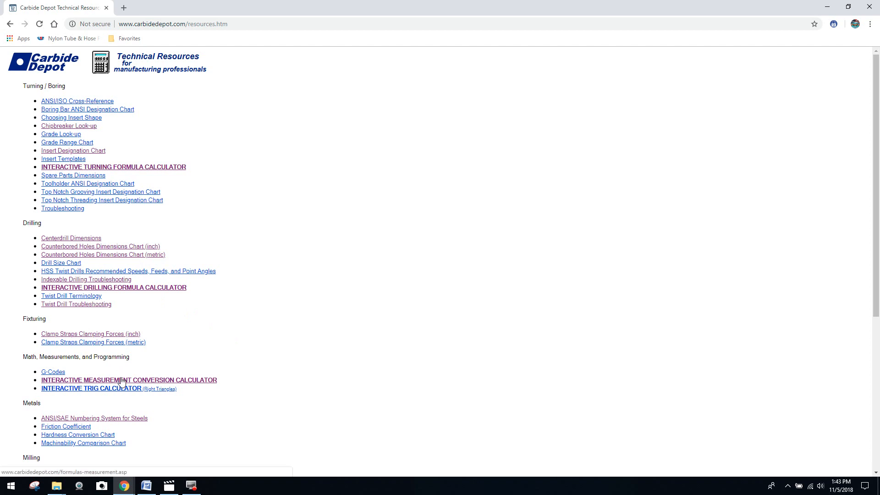
- Open the Interactive Measurement Conversion Calculator under Math, Measurements, and Programming
click(128, 380)
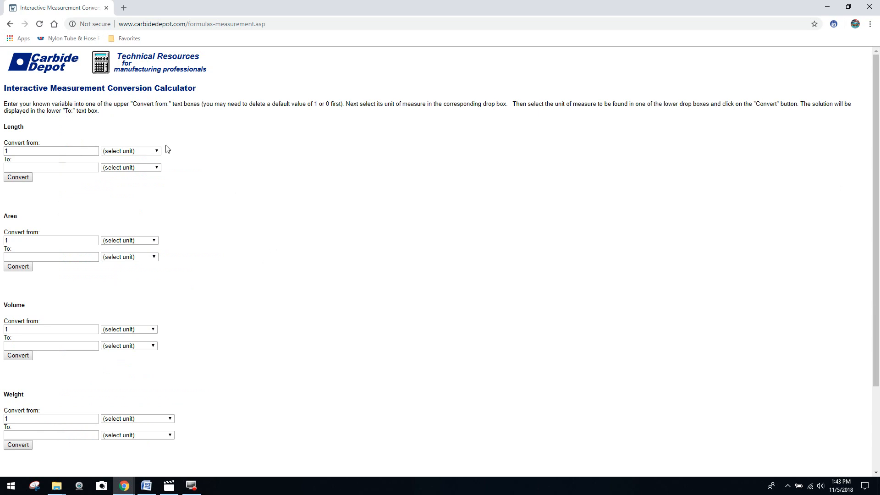
- Convert 1 inch to microns in the length converter, getting 25400
click(130, 151)
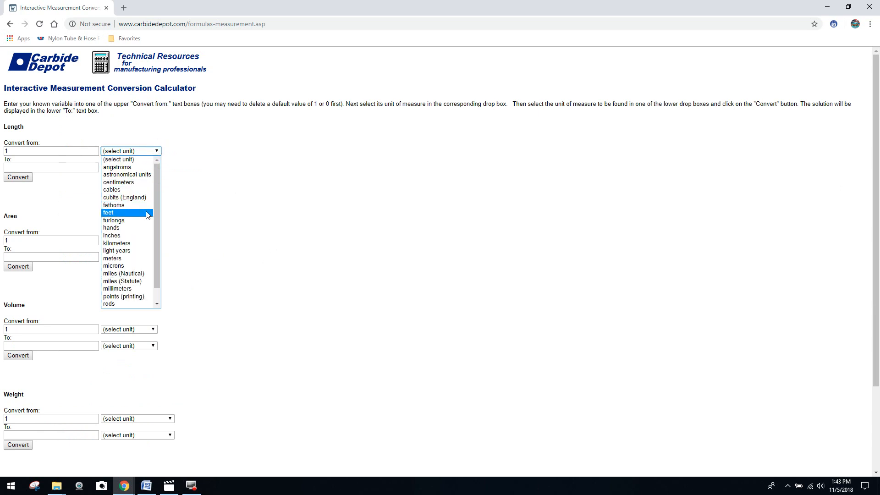
click(110, 236)
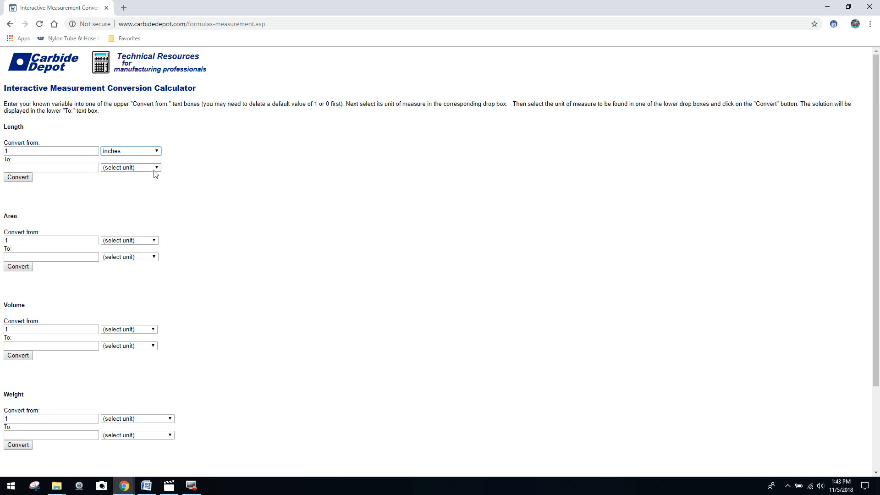
click(130, 167)
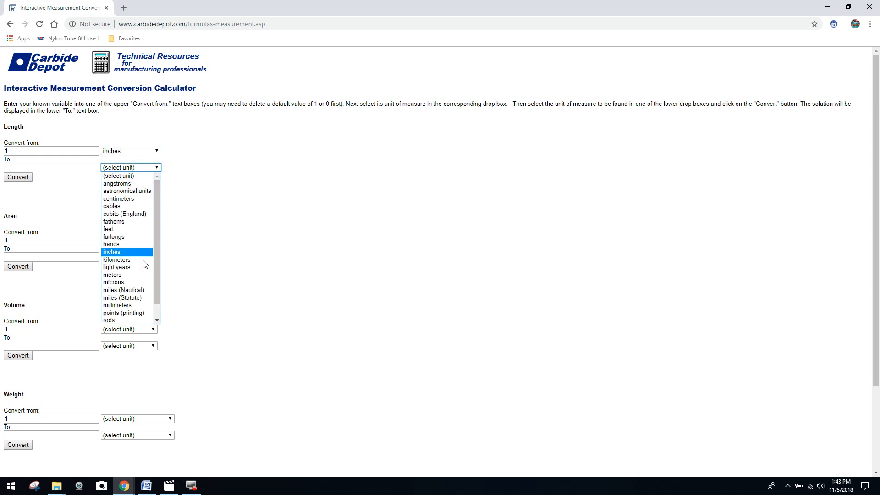
click(113, 282)
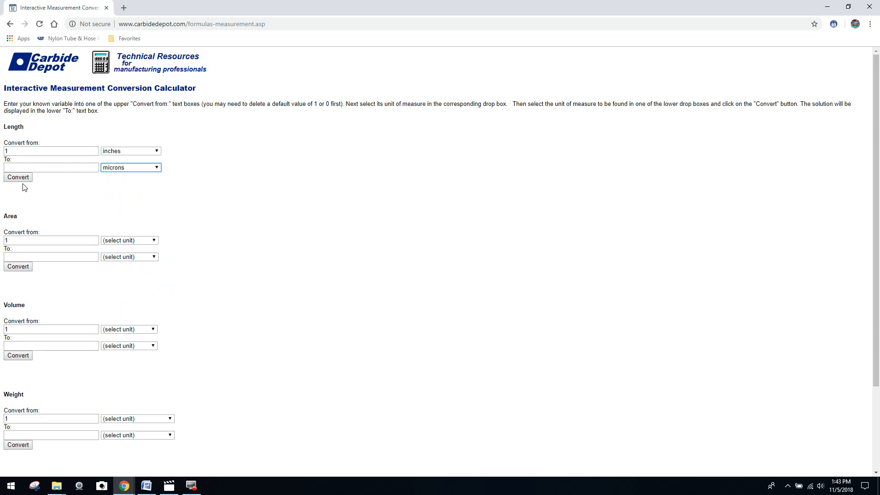
click(17, 177)
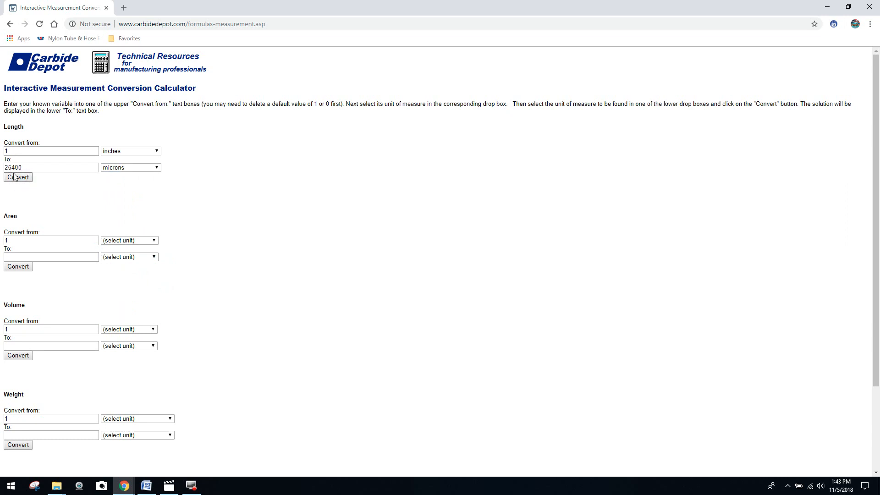
mouse_move(95, 187)
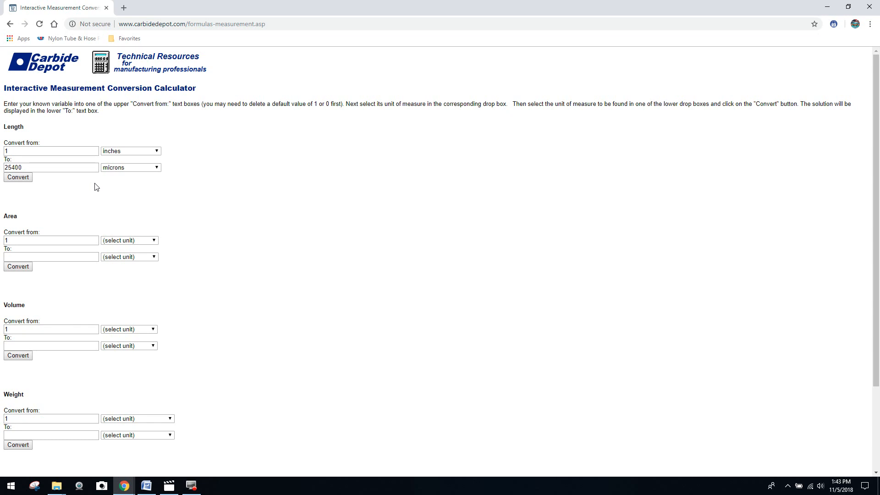
scroll(down, 3)
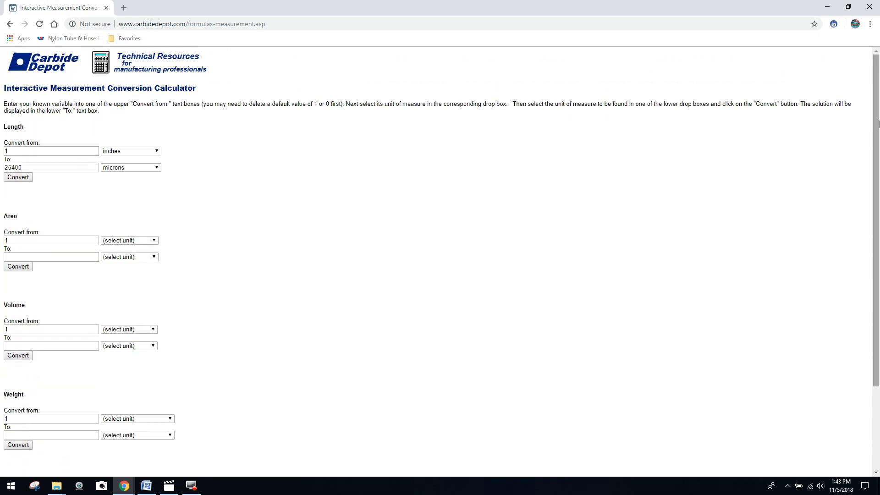
mouse_move(62, 4)
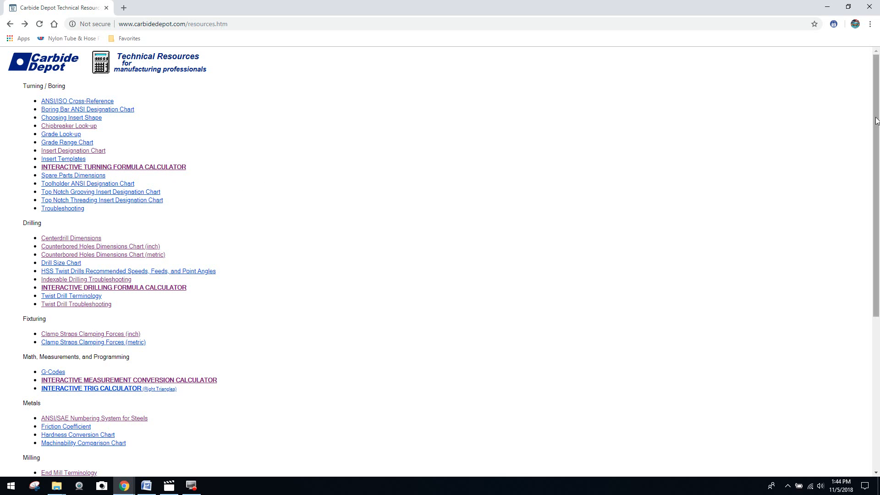
- Open Indexable Milling Troubleshooting from the Milling section of the resources page
scroll(down, 3)
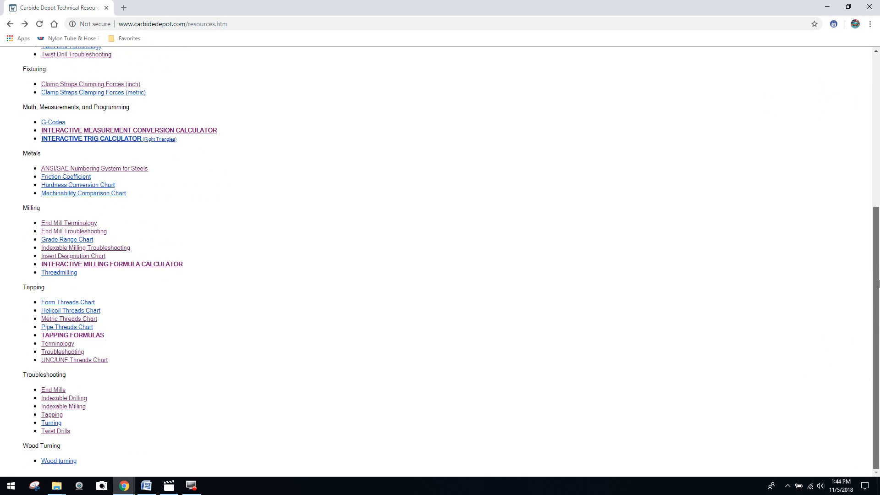
scroll(up, 3)
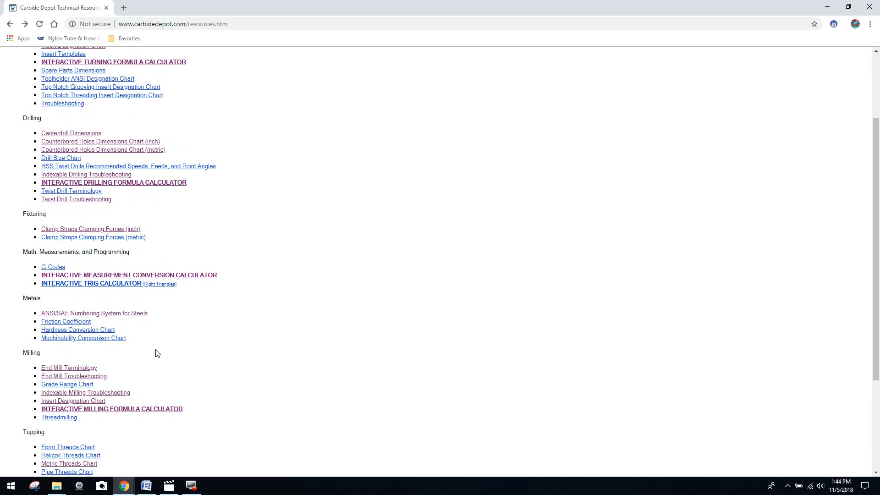
click(85, 392)
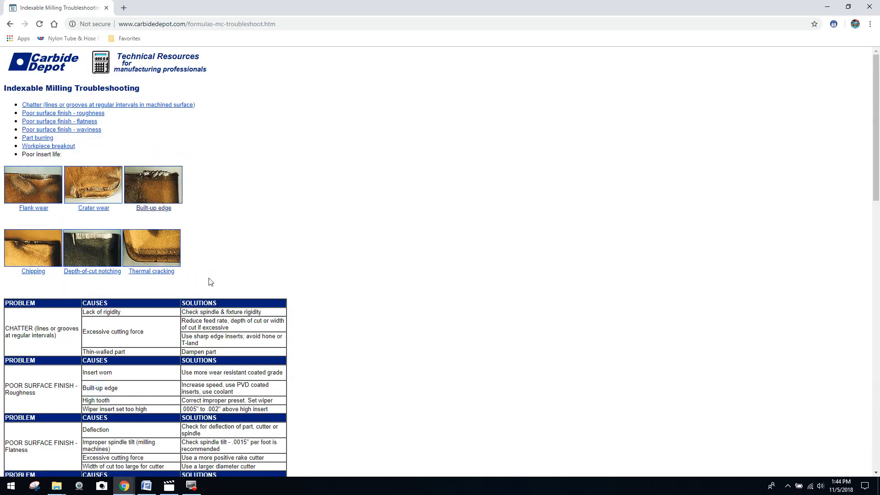
mouse_move(302, 191)
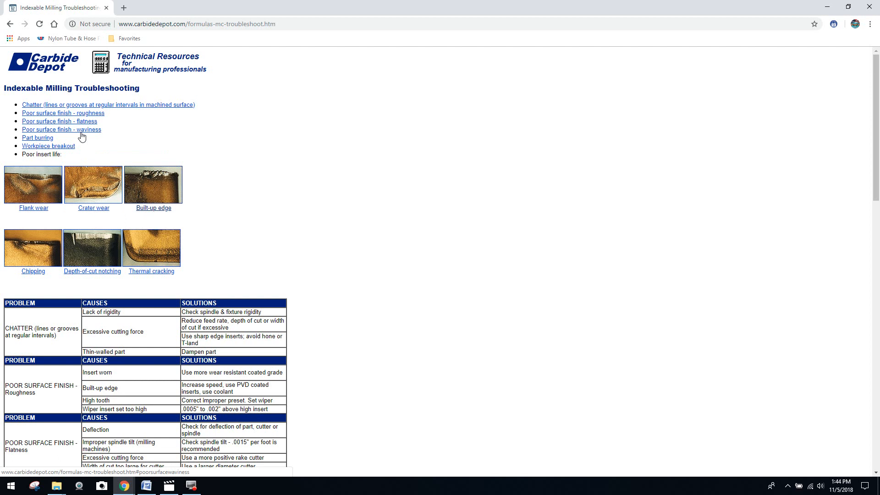
- Jump to the 'Poor surface finish - waviness' table, then return to the resources index
click(60, 129)
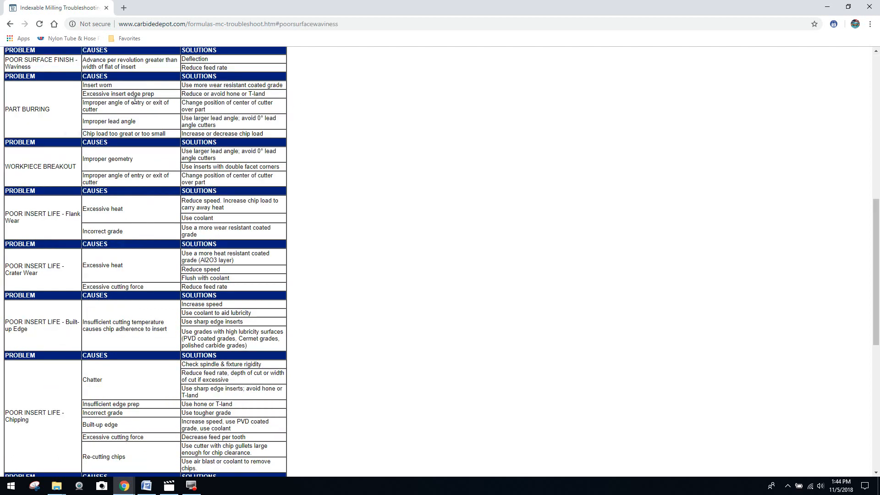
mouse_move(2, 16)
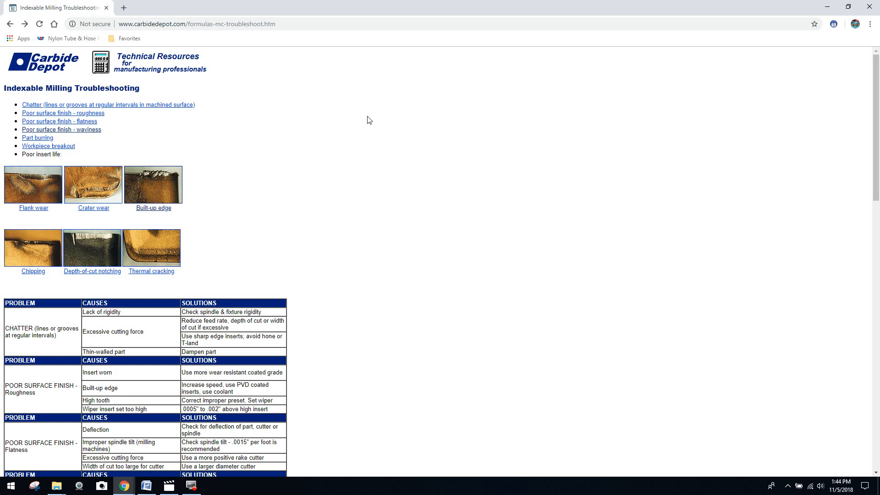
mouse_move(839, 139)
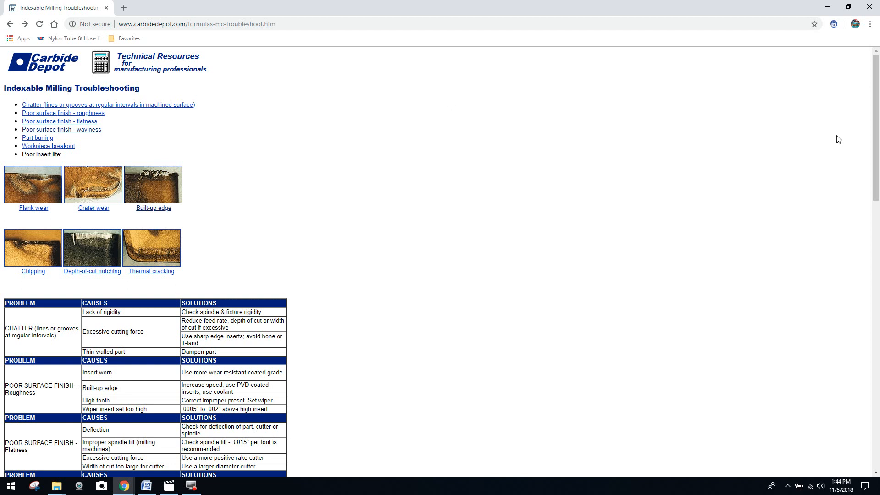
scroll(down, 3)
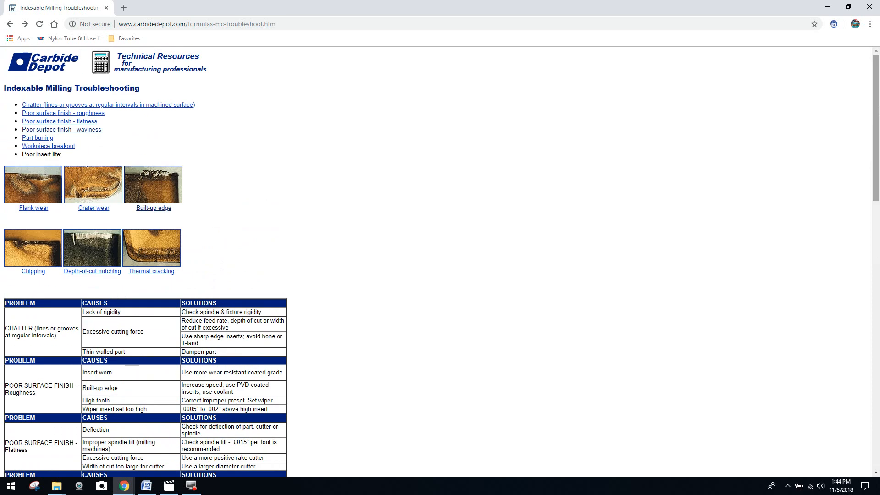
mouse_move(383, 50)
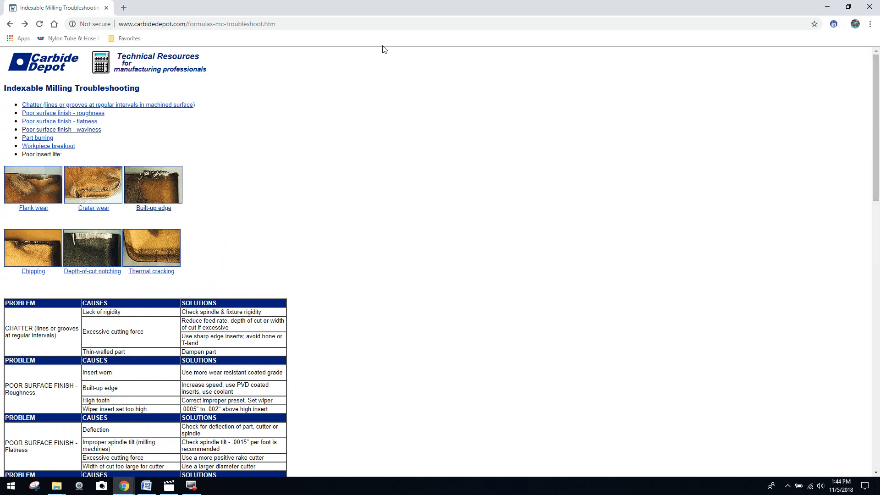
click(10, 23)
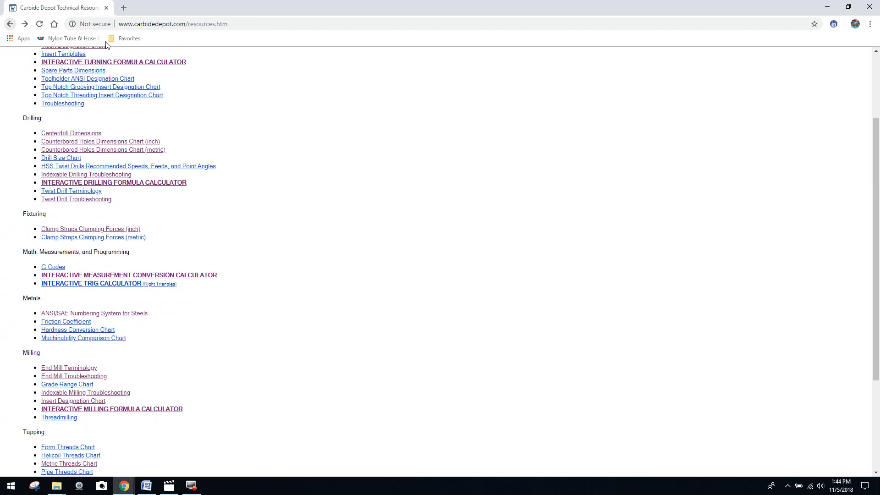
mouse_move(435, 178)
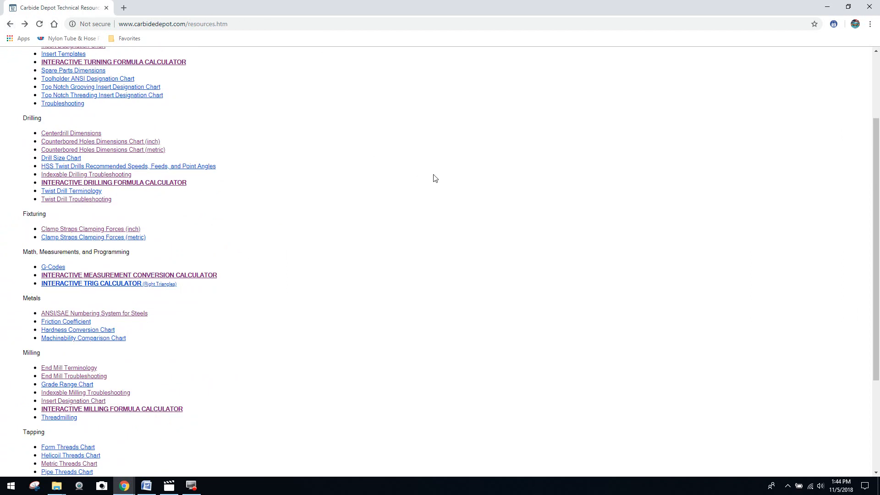
mouse_move(786, 213)
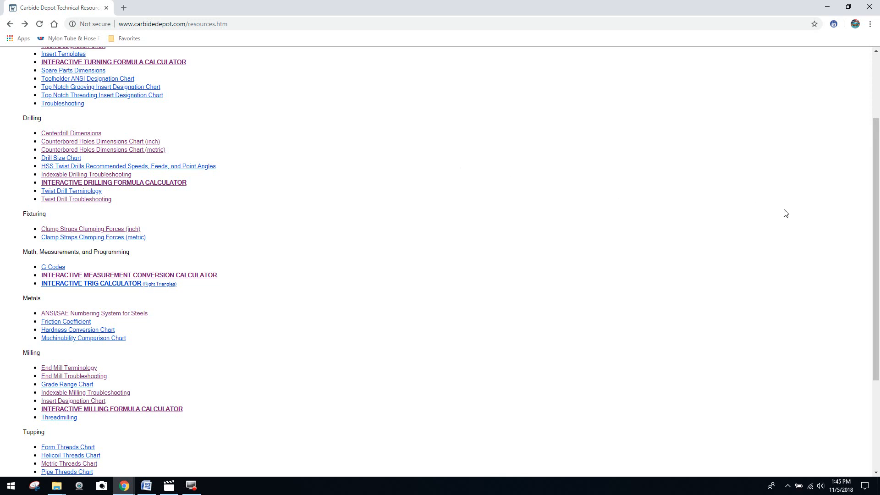
scroll(down, 3)
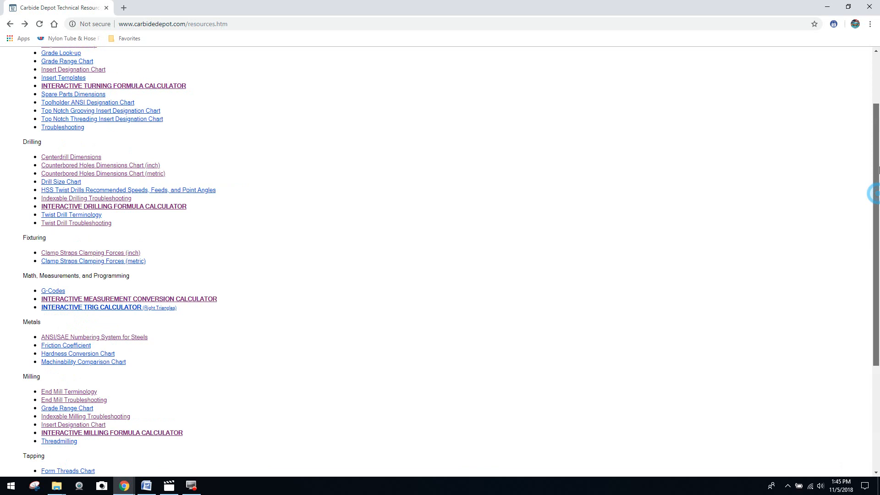
scroll(up, 3)
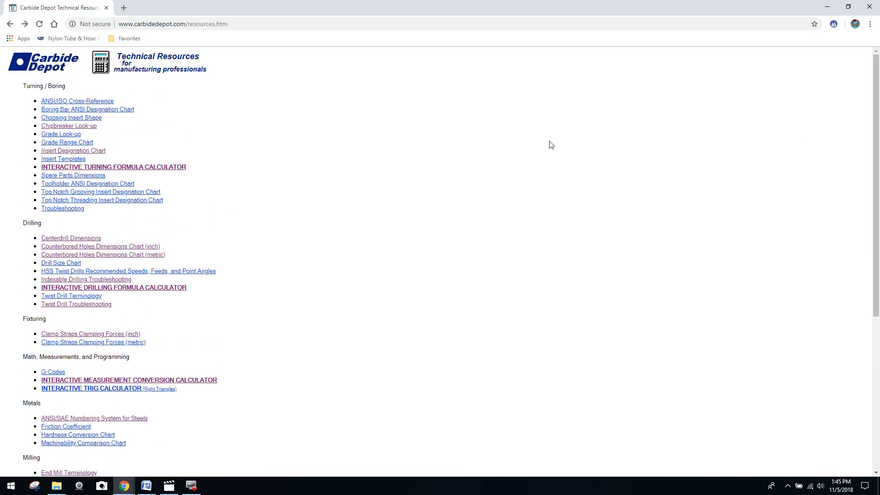
mouse_move(282, 153)
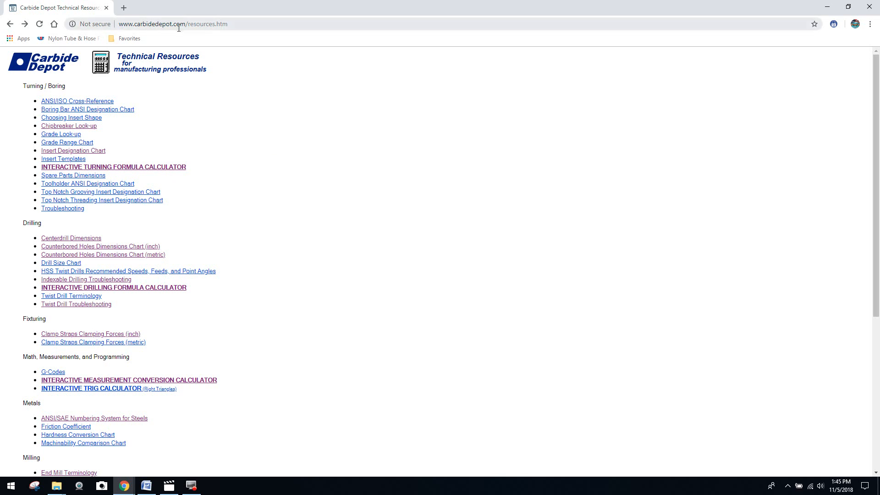
mouse_move(275, 71)
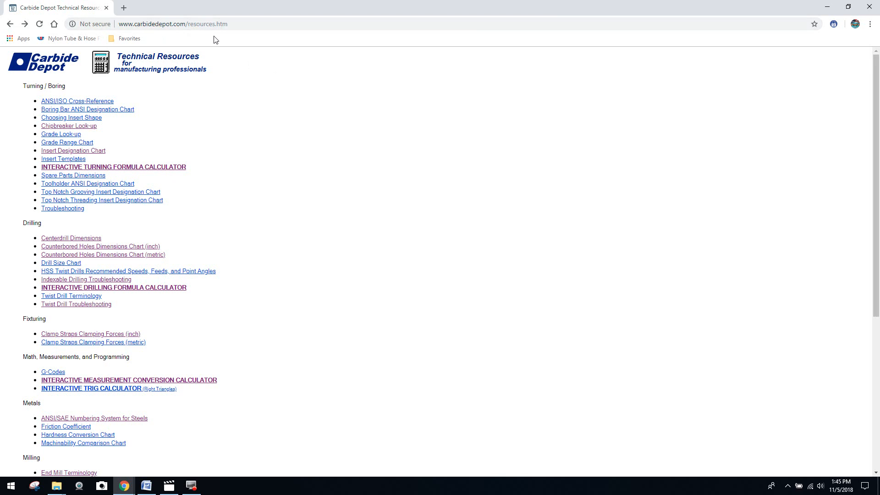
mouse_move(270, 117)
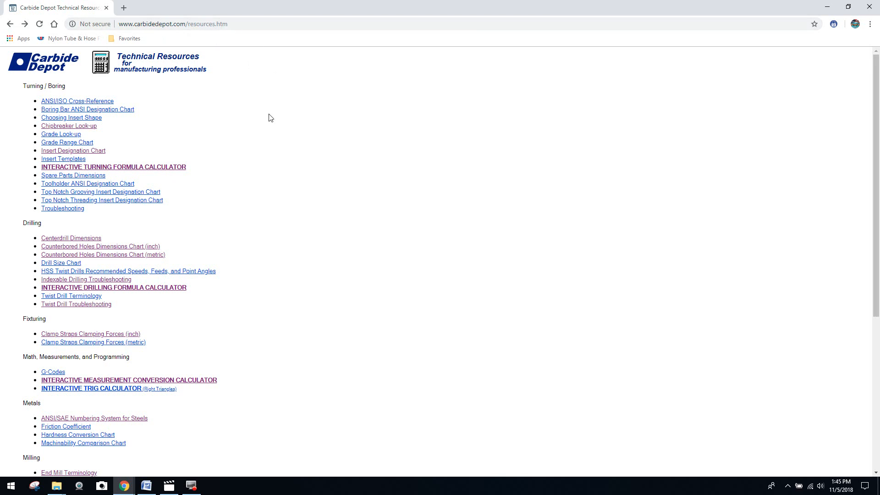
mouse_move(293, 281)
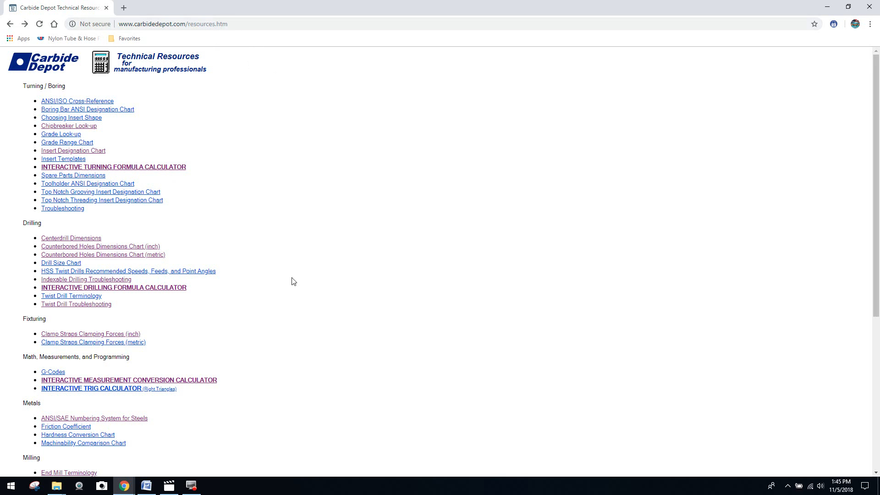